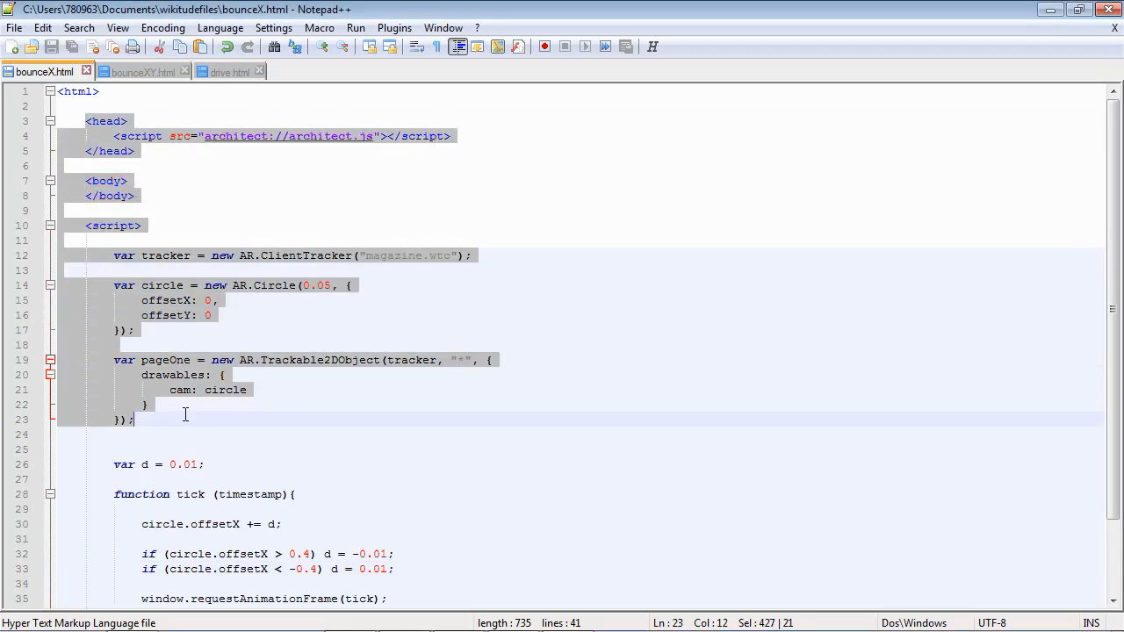
{"action": "mouse_move", "coordinate": [214, 362]}
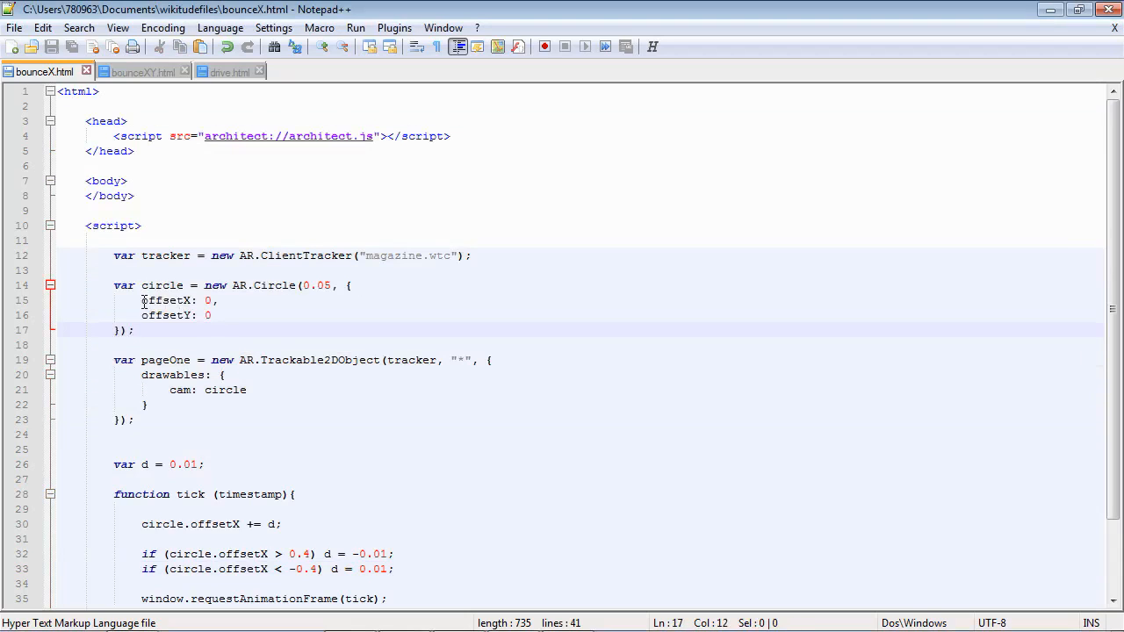
- Point out the circle's offsetX/offsetY settings and the animation loop start and repeating tick call
{"action": "left_click_drag", "start_coordinate": [141, 300], "coordinate": [211, 316]}
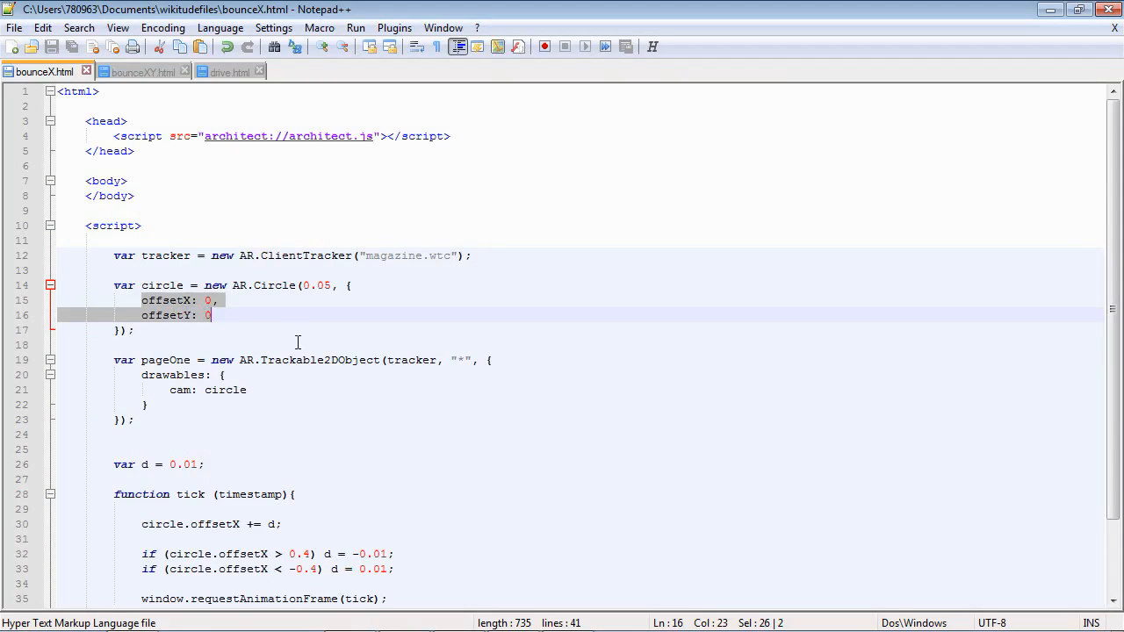
{"action": "mouse_move", "coordinate": [309, 316]}
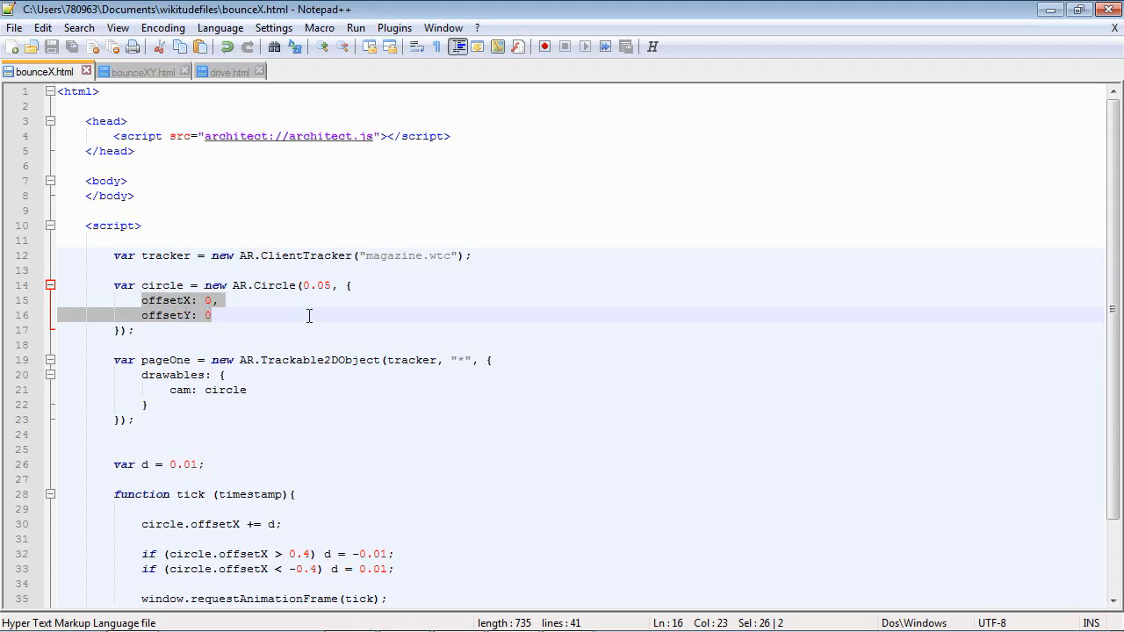
{"action": "scroll", "scroll_direction": "down", "scroll_amount": 3}
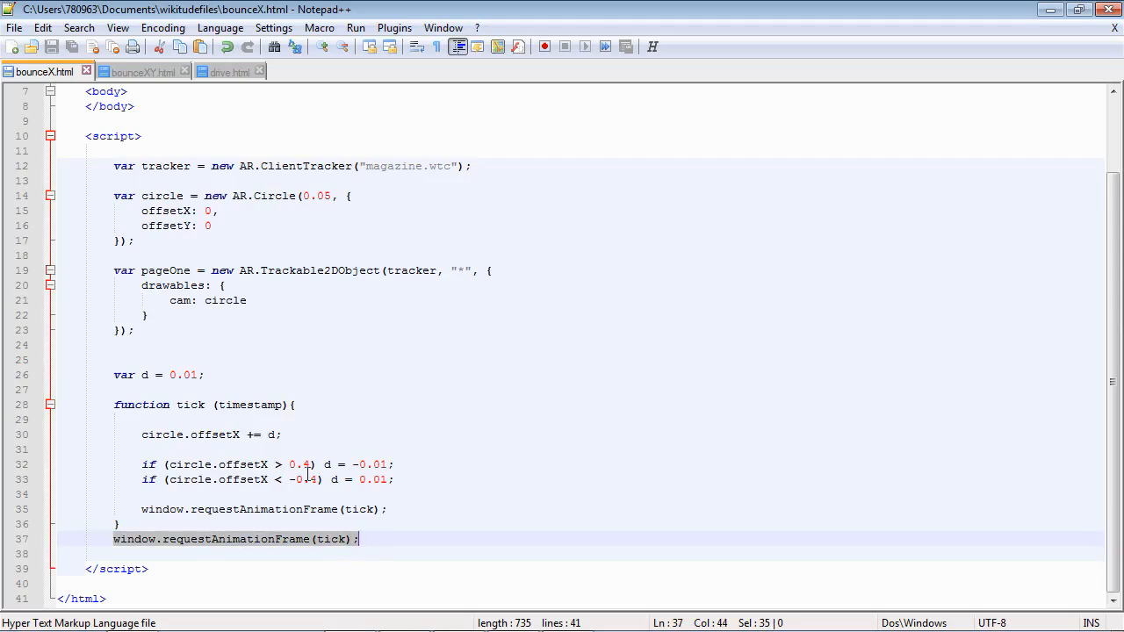
{"action": "left_click", "coordinate": [202, 404]}
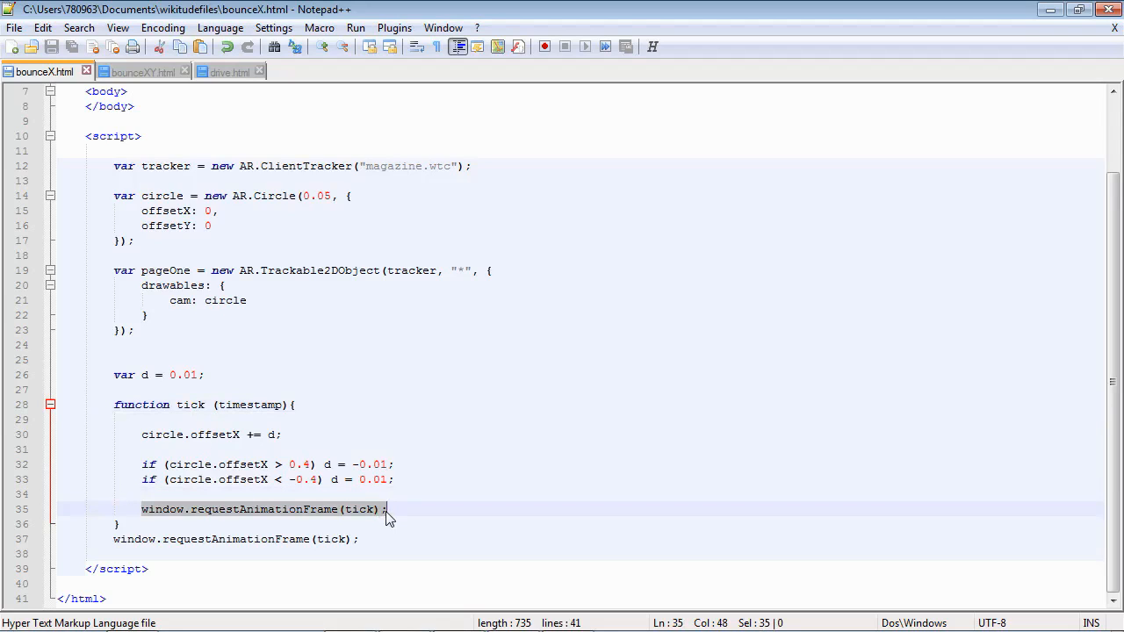
{"action": "left_click", "coordinate": [386, 509]}
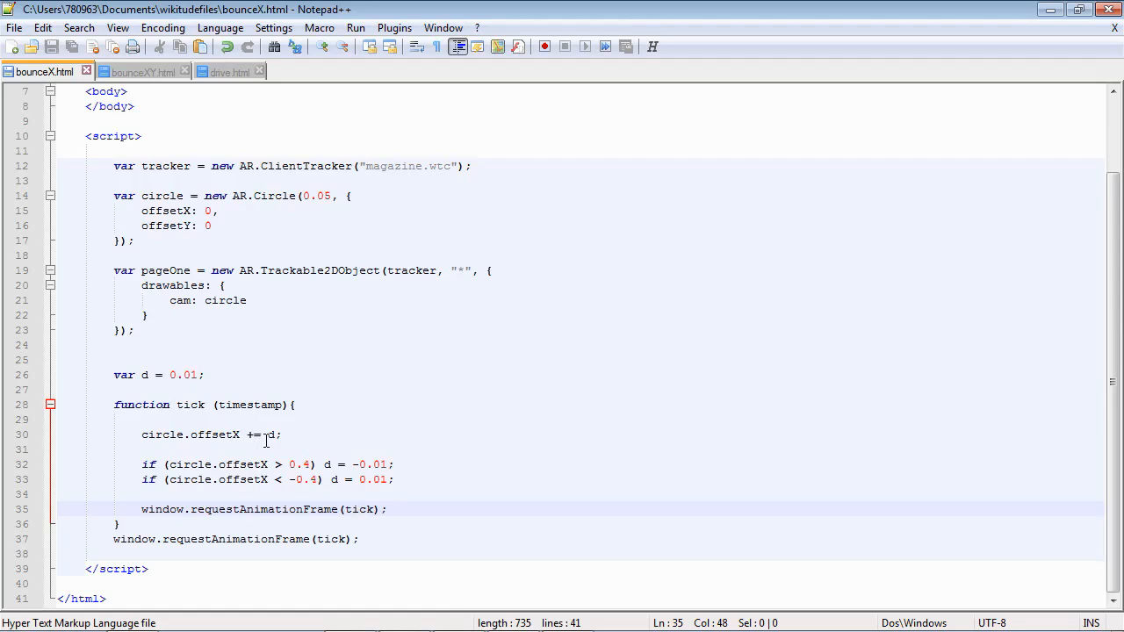
{"action": "mouse_move", "coordinate": [257, 438]}
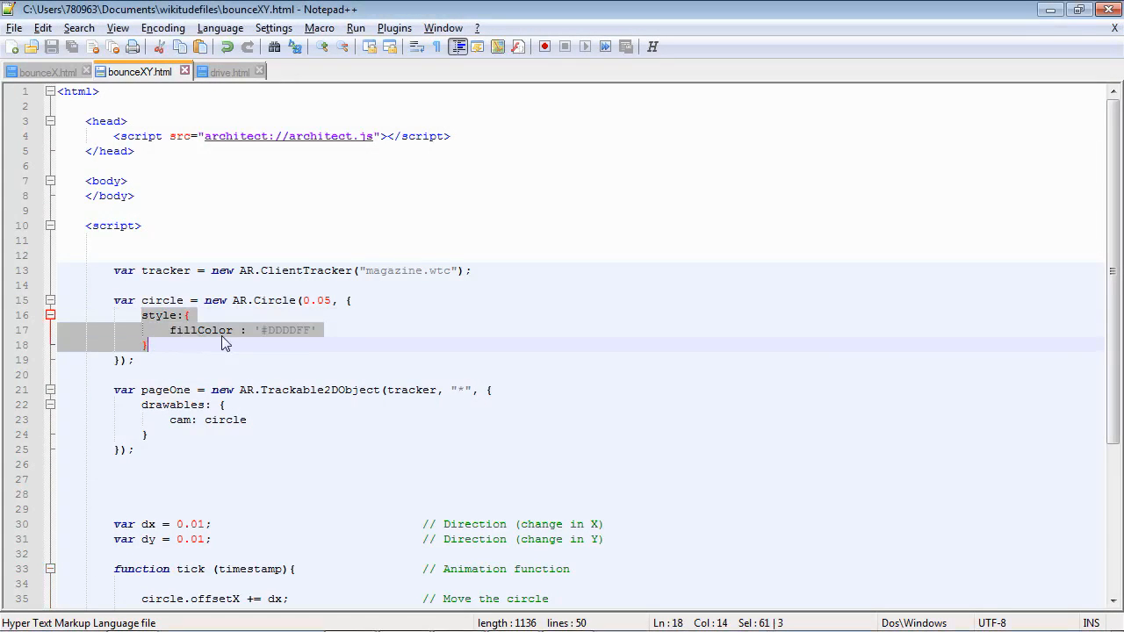
{"action": "mouse_move", "coordinate": [204, 397]}
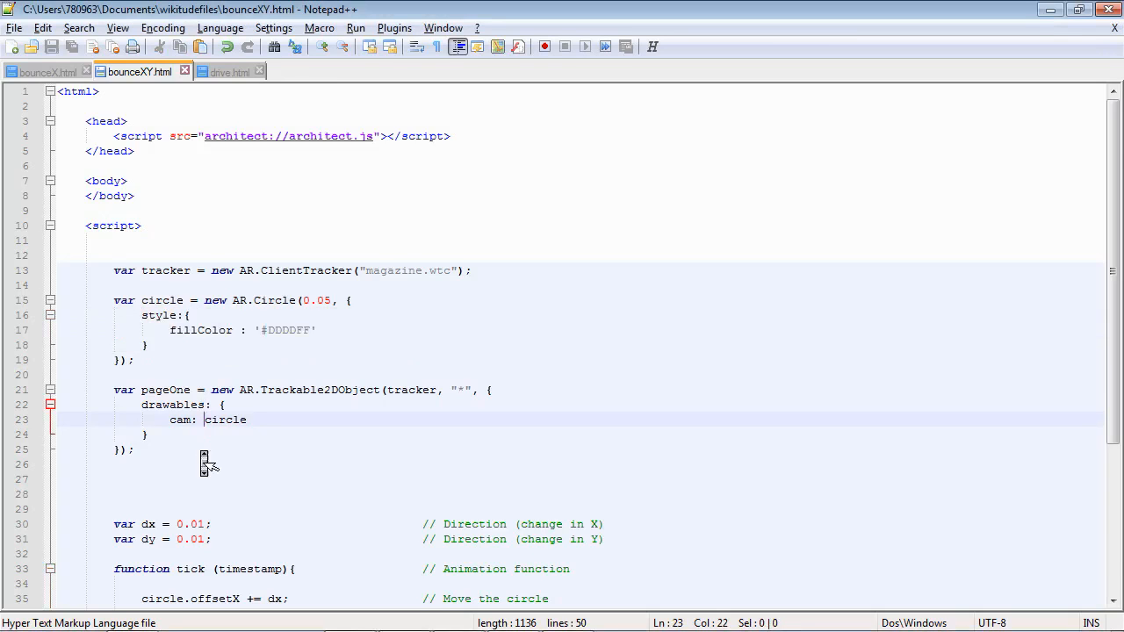
{"action": "scroll", "scroll_direction": "down", "scroll_amount": 3}
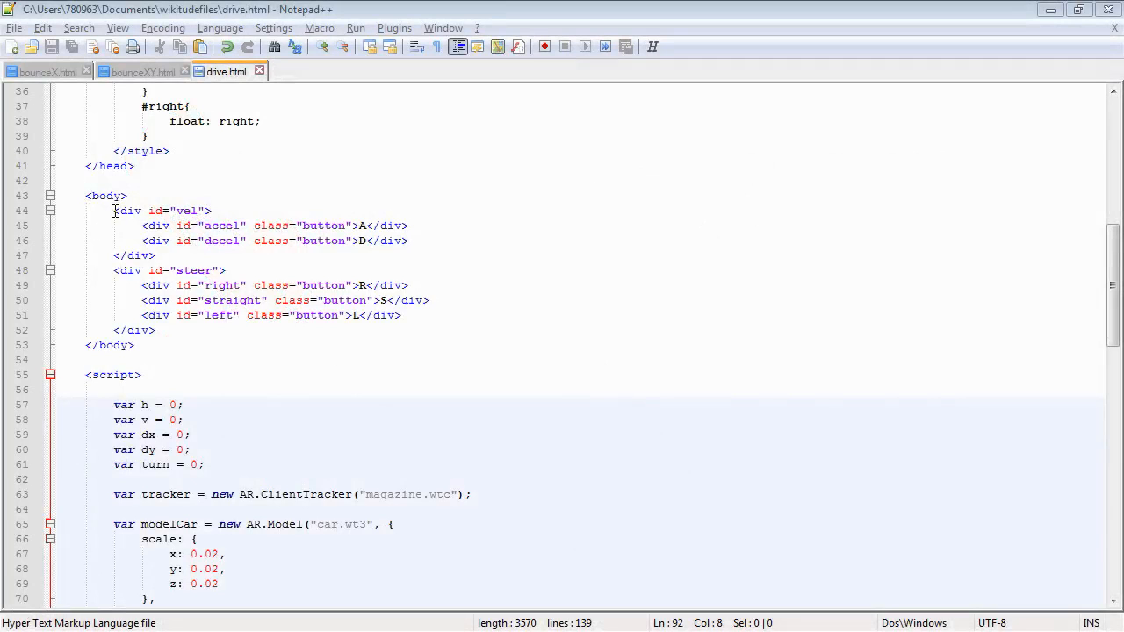
{"action": "left_click_drag", "start_coordinate": [113, 211], "coordinate": [158, 256]}
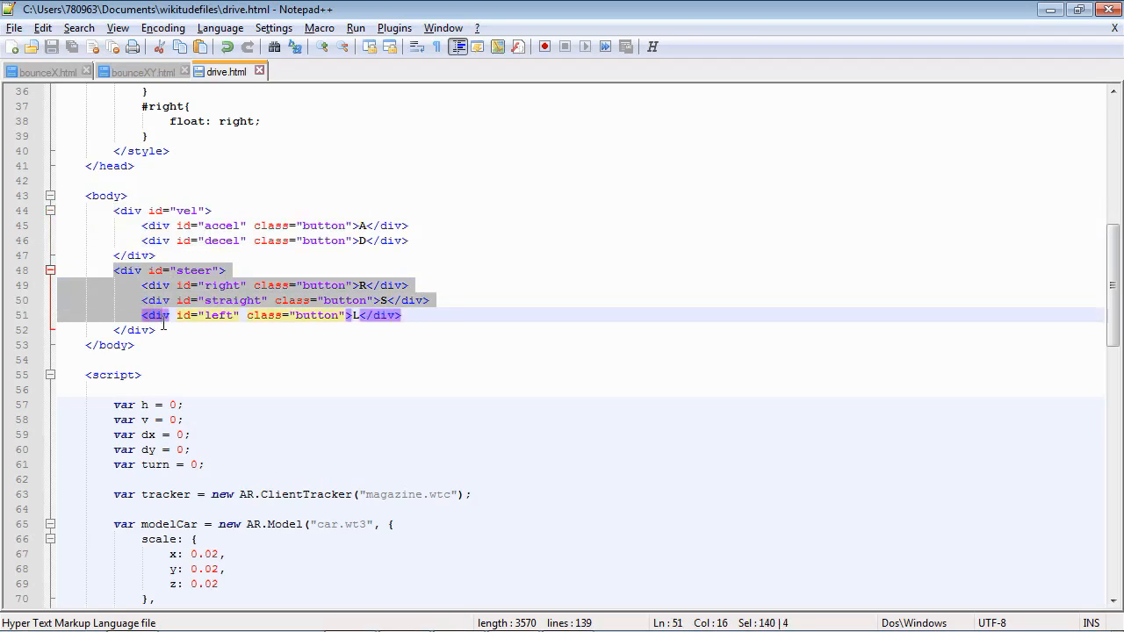
{"action": "left_click", "coordinate": [179, 330]}
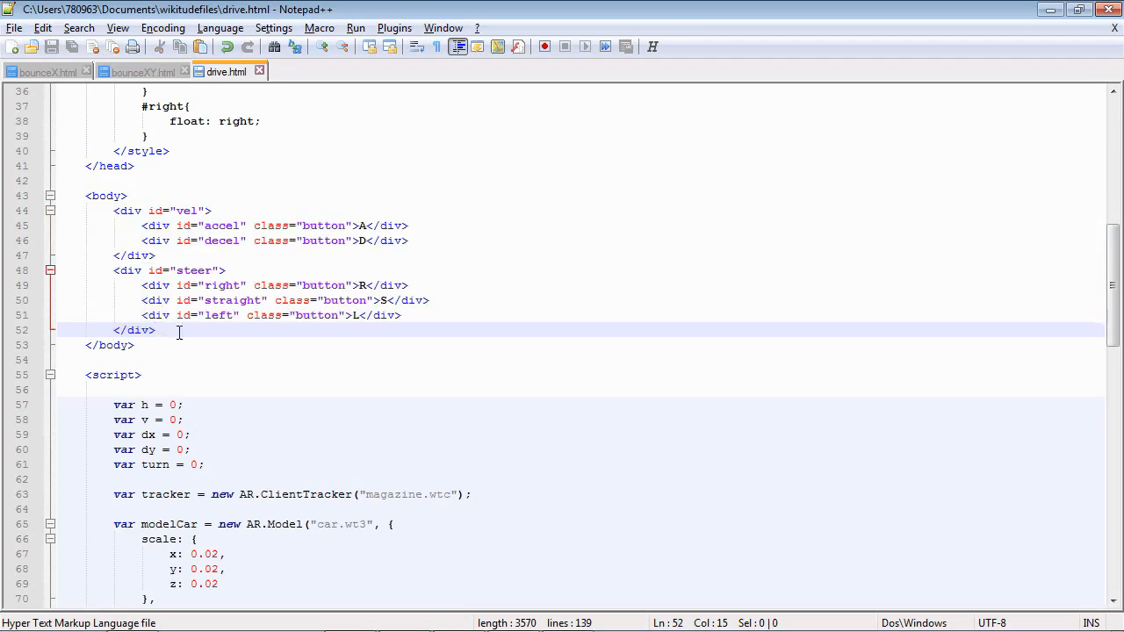
{"action": "mouse_move", "coordinate": [197, 349]}
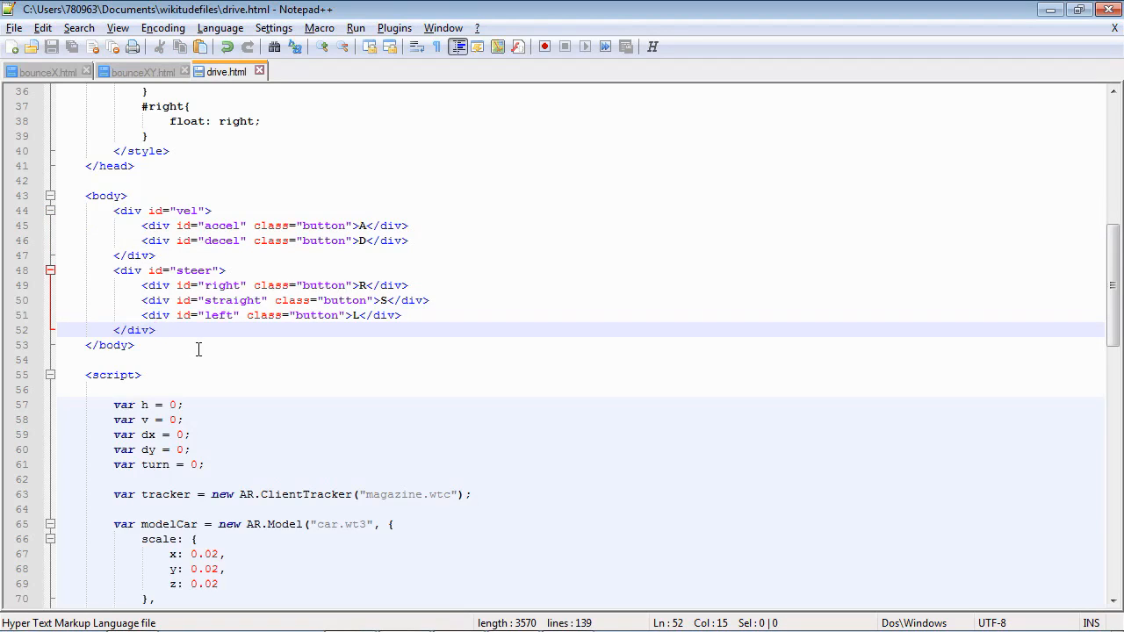
{"action": "scroll", "scroll_direction": "up", "scroll_amount": 3}
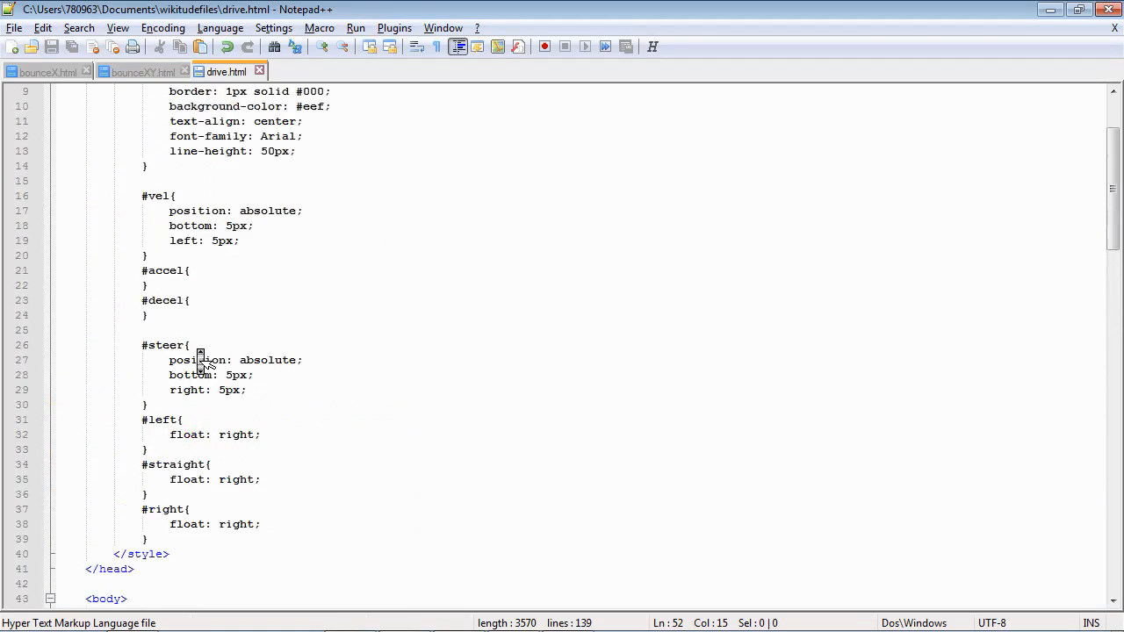
{"action": "scroll", "scroll_direction": "up", "scroll_amount": 3}
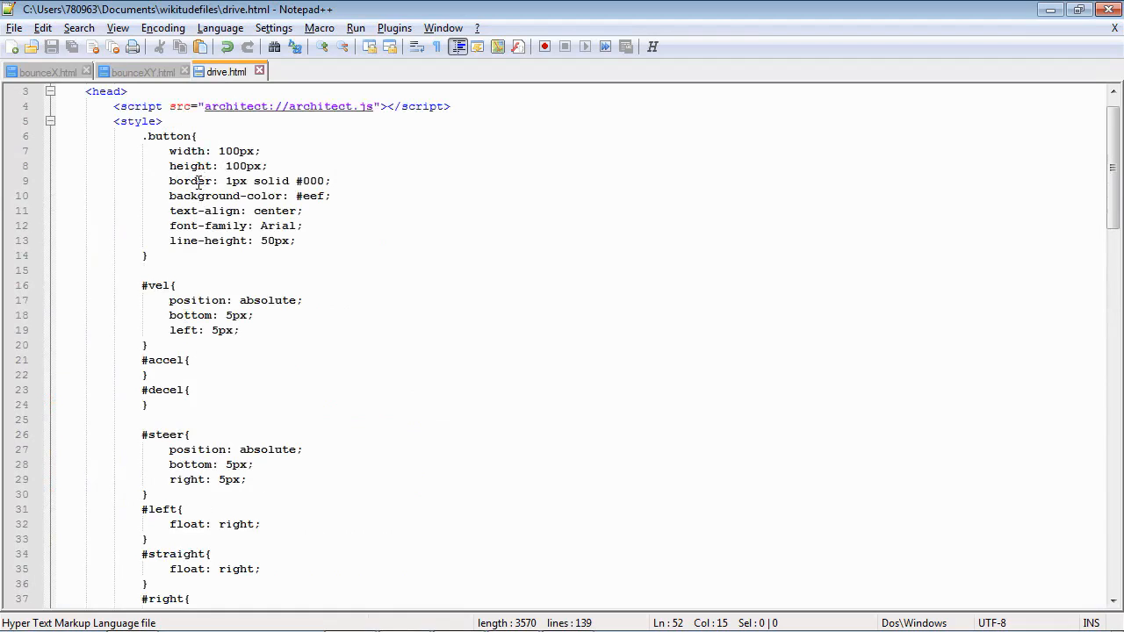
{"action": "mouse_move", "coordinate": [199, 274]}
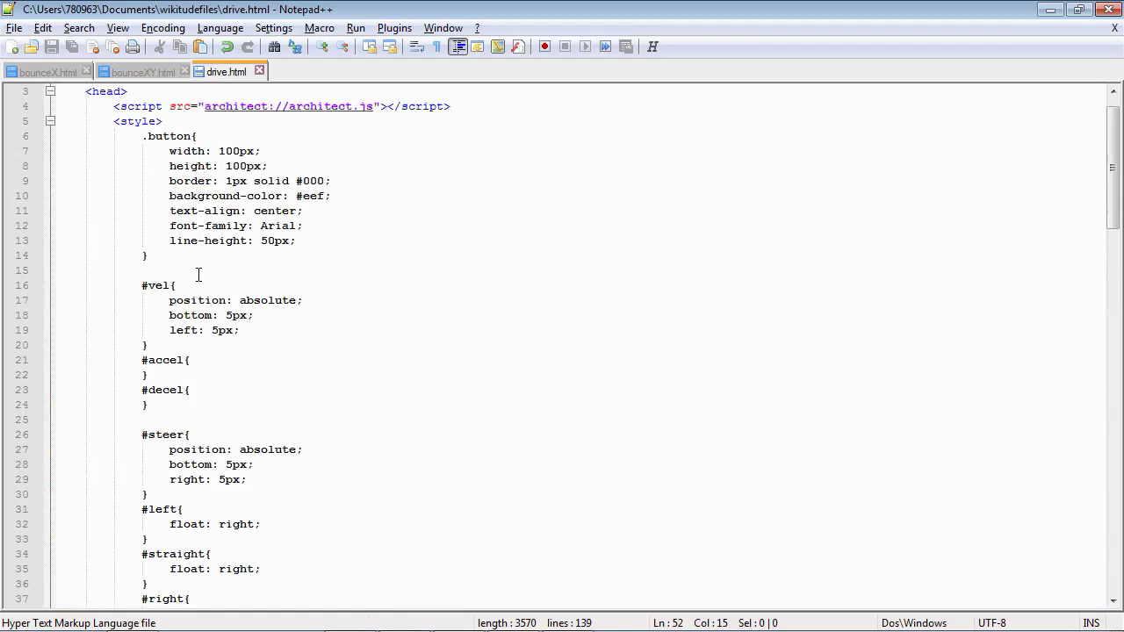
{"action": "scroll", "scroll_direction": "down", "scroll_amount": 3}
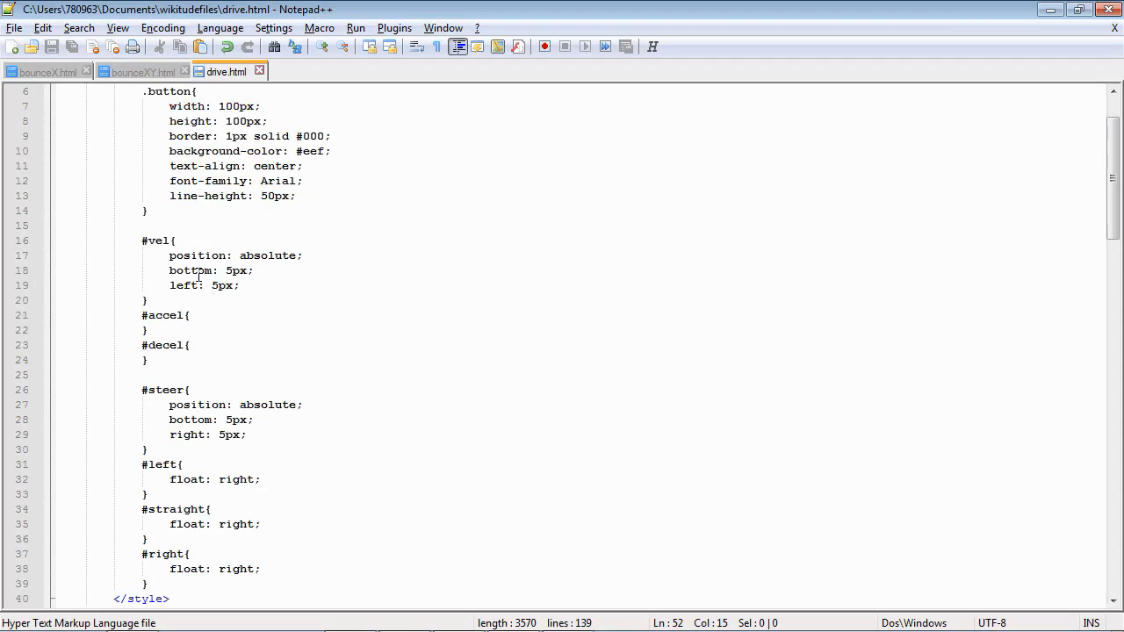
{"action": "mouse_move", "coordinate": [200, 264]}
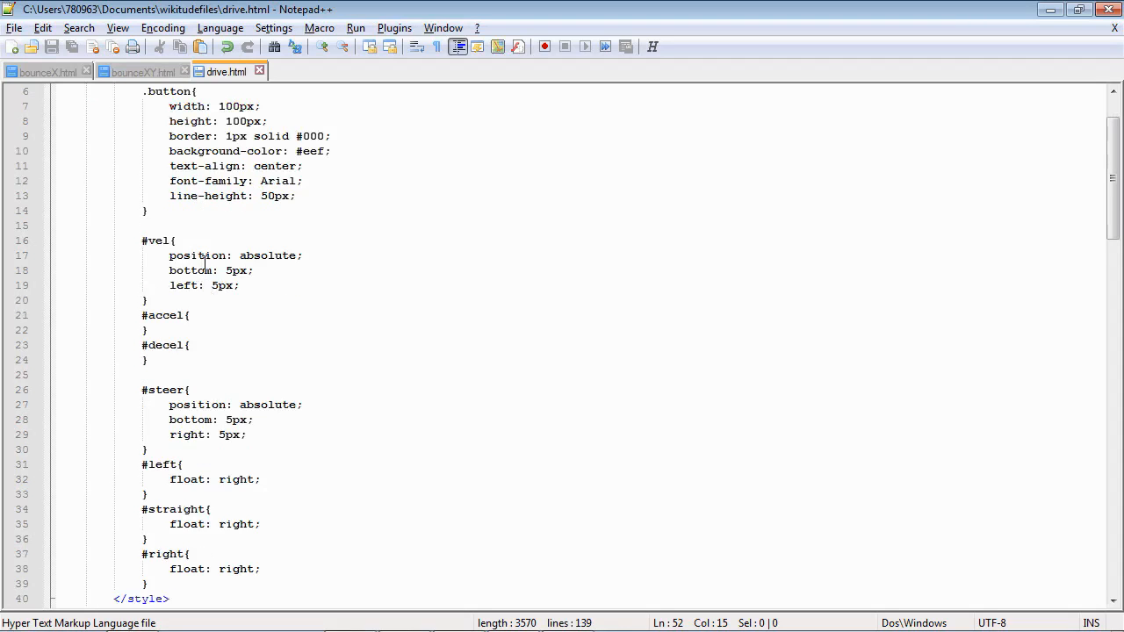
{"action": "scroll", "scroll_direction": "down", "scroll_amount": 3}
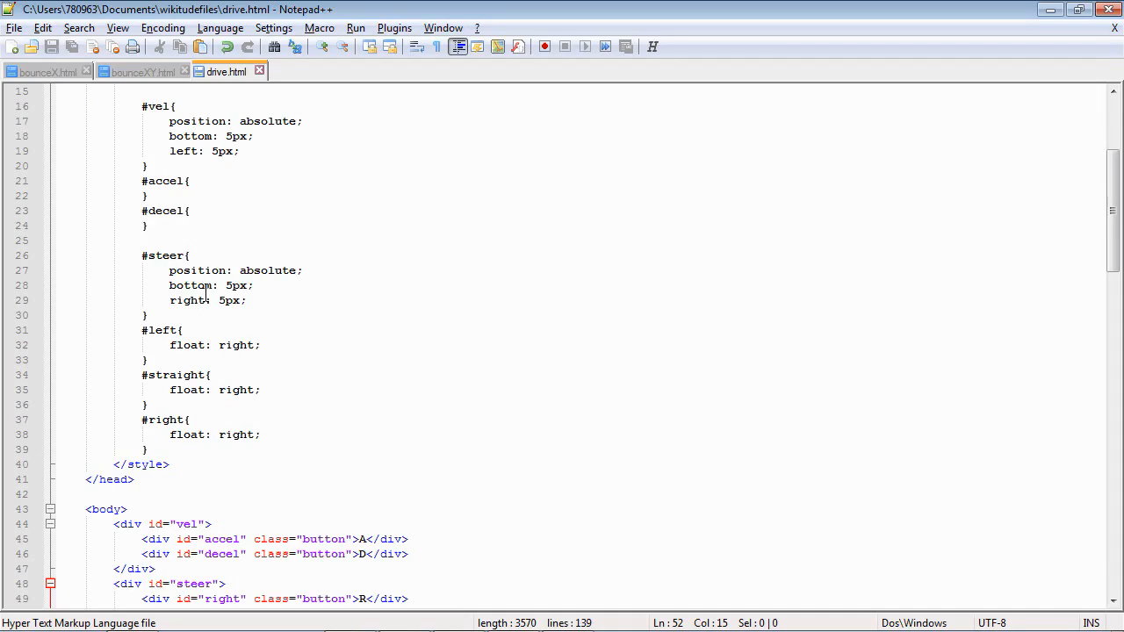
{"action": "scroll", "scroll_direction": "down", "scroll_amount": 3}
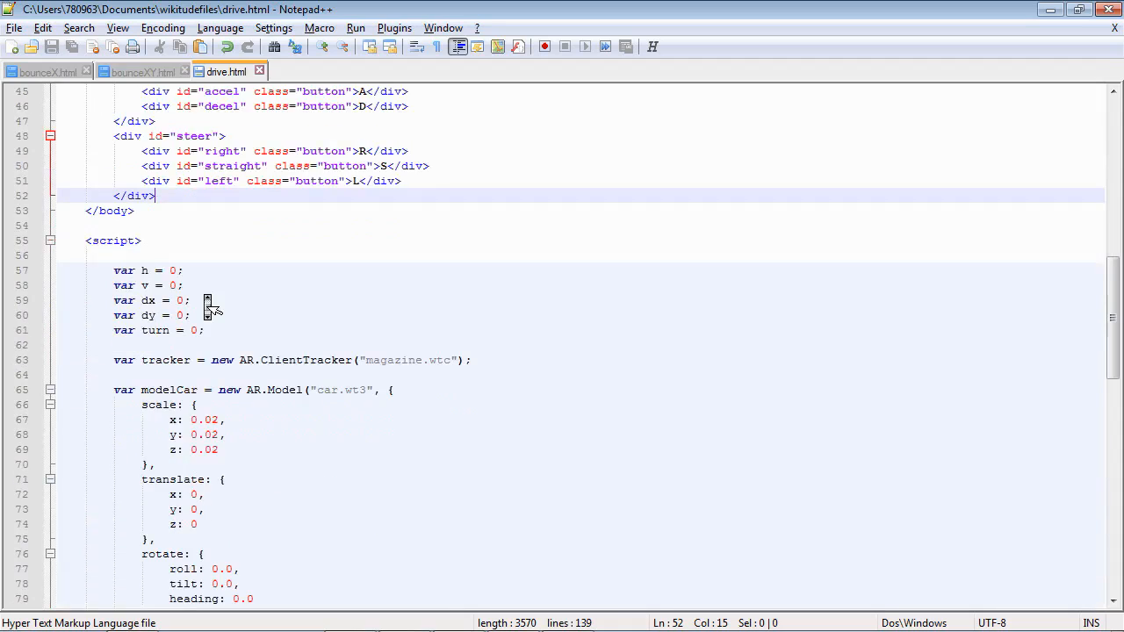
{"action": "scroll", "scroll_direction": "down", "scroll_amount": 3}
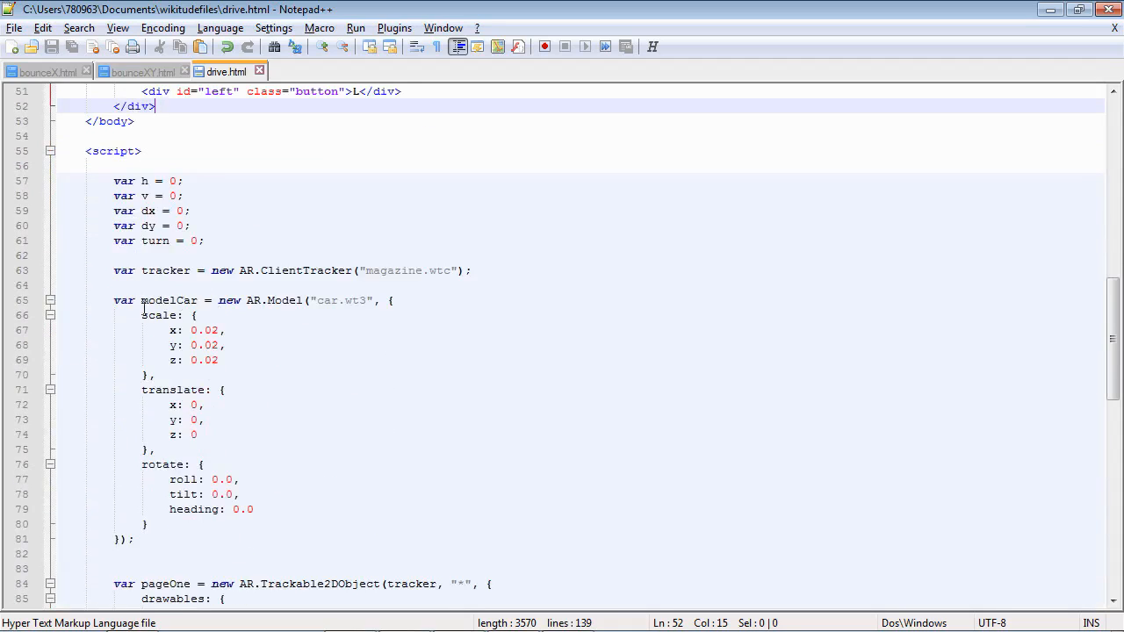
{"action": "left_click_drag", "start_coordinate": [112, 300], "coordinate": [134, 539]}
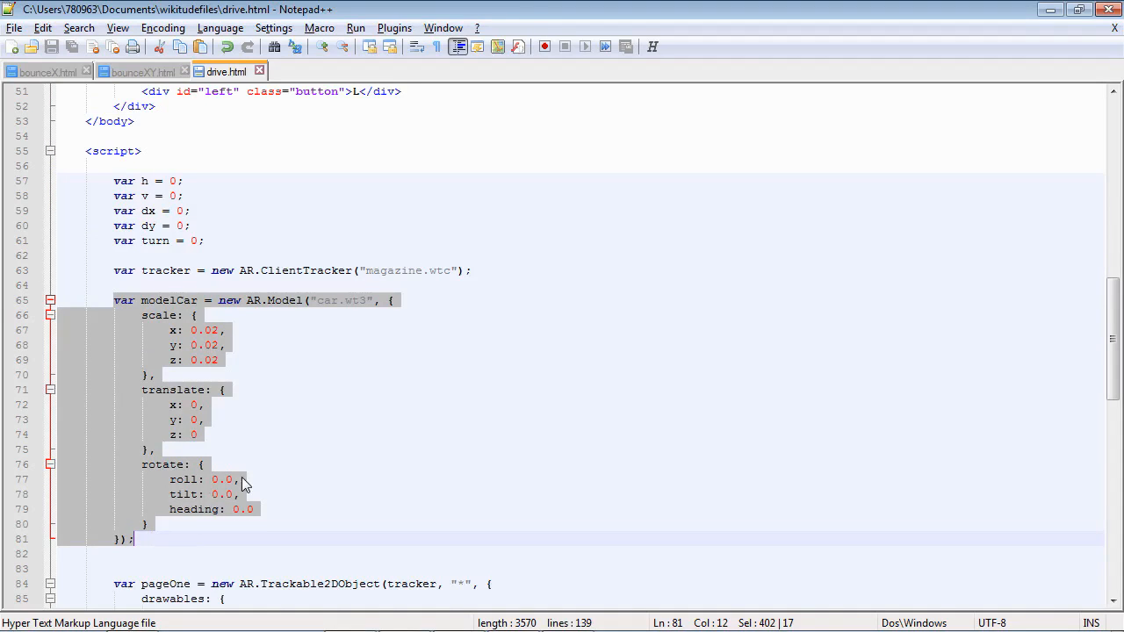
{"action": "mouse_move", "coordinate": [211, 362]}
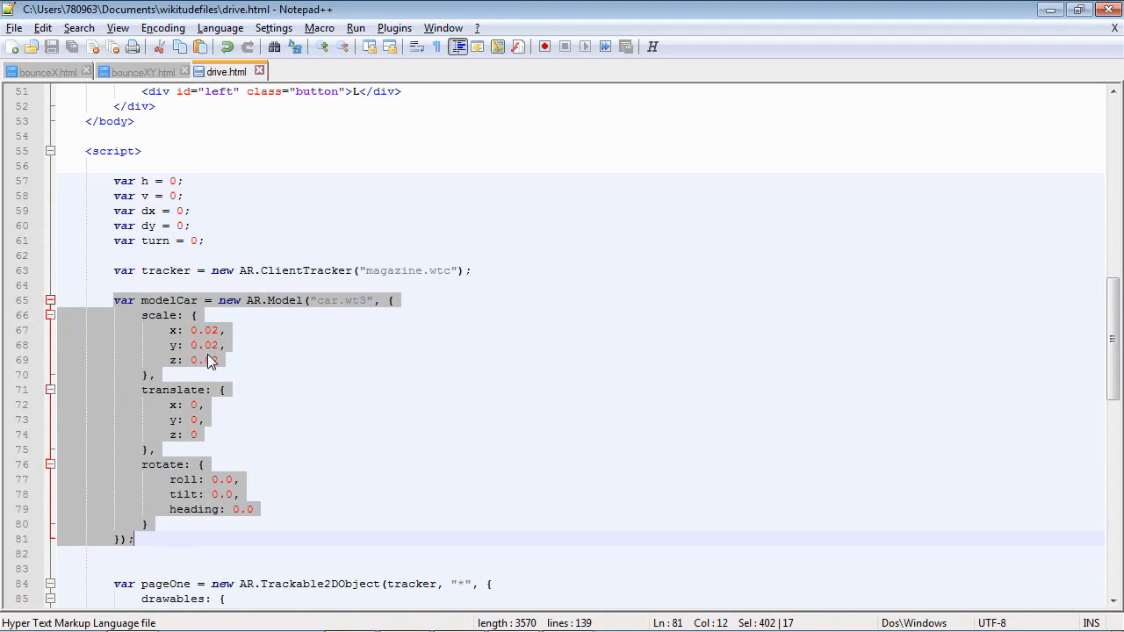
{"action": "mouse_move", "coordinate": [202, 414]}
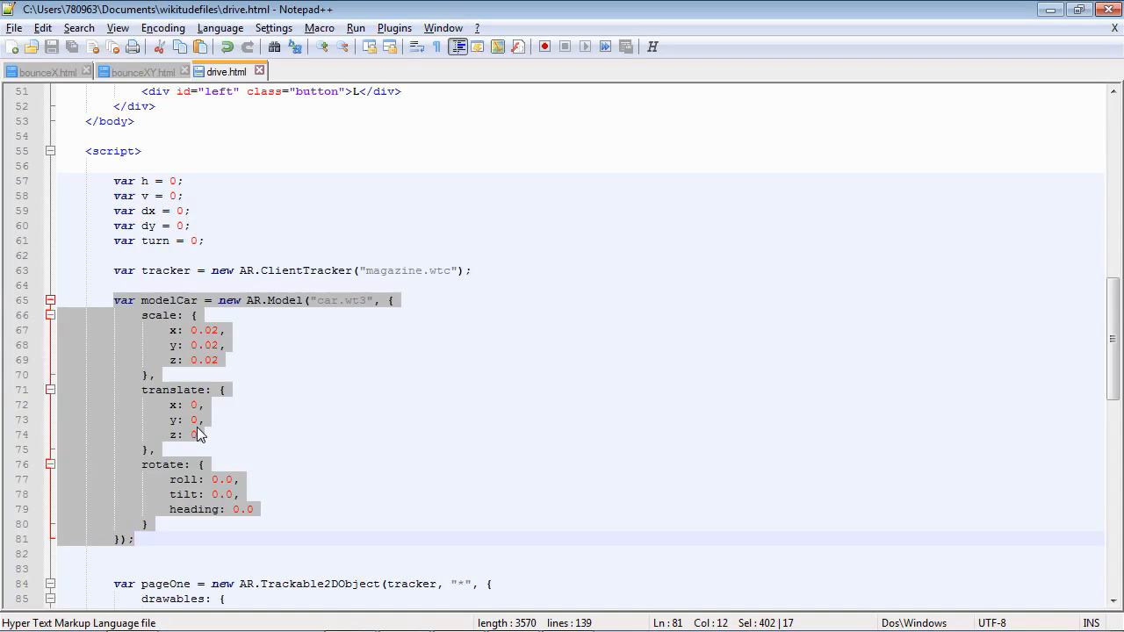
{"action": "left_click", "coordinate": [207, 419]}
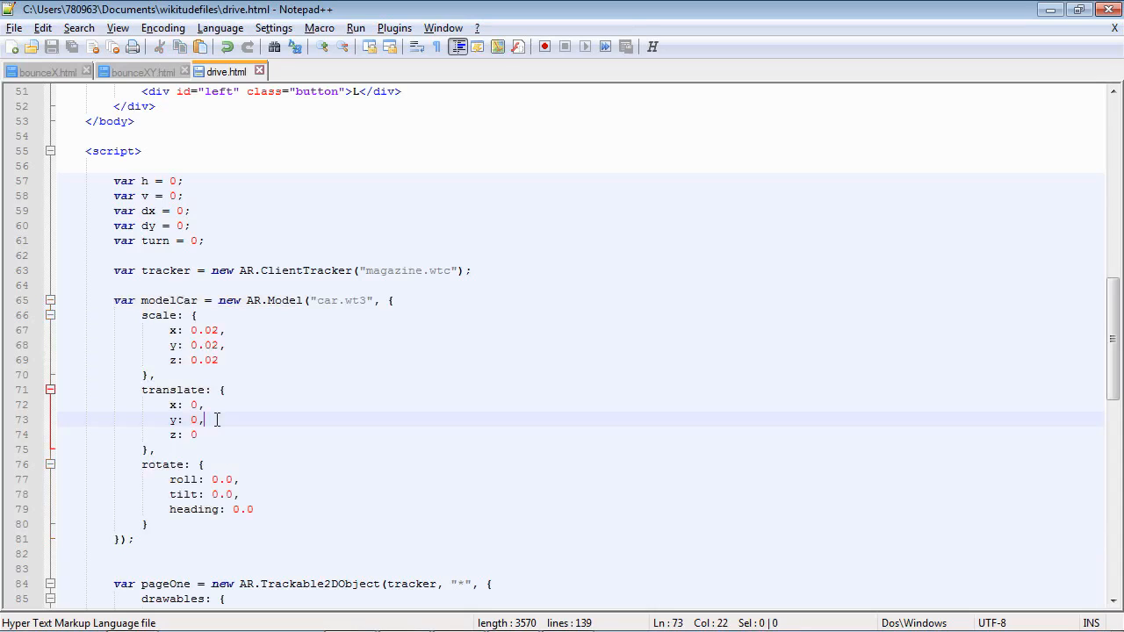
{"action": "mouse_move", "coordinate": [161, 244]}
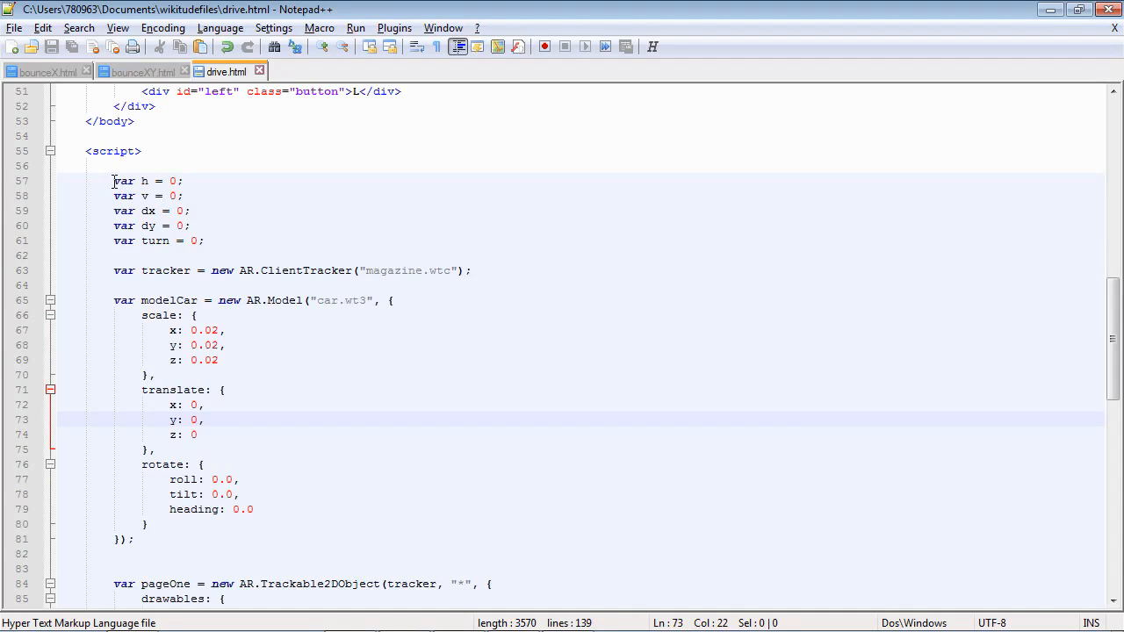
{"action": "left_click_drag", "start_coordinate": [113, 181], "coordinate": [179, 197]}
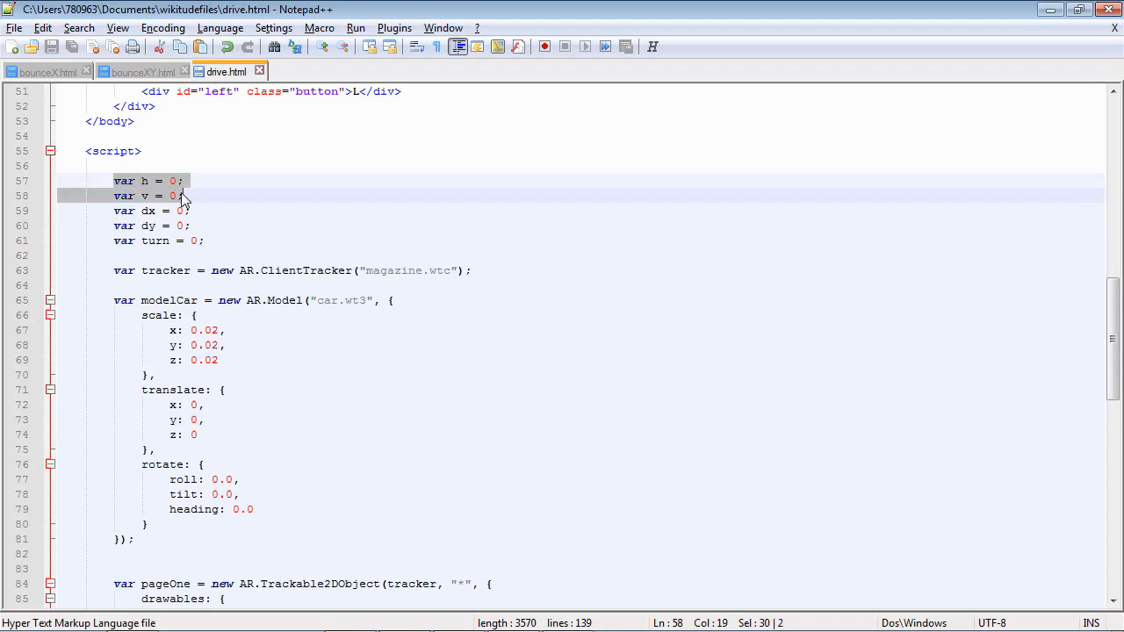
{"action": "mouse_move", "coordinate": [184, 195]}
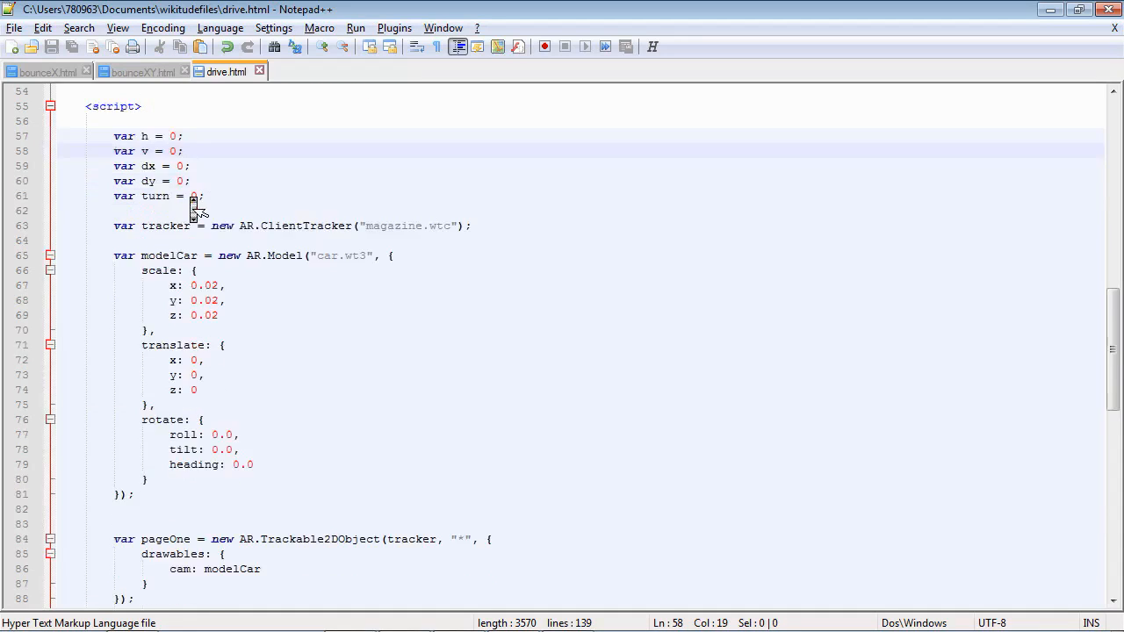
{"action": "scroll", "scroll_direction": "down", "scroll_amount": 3}
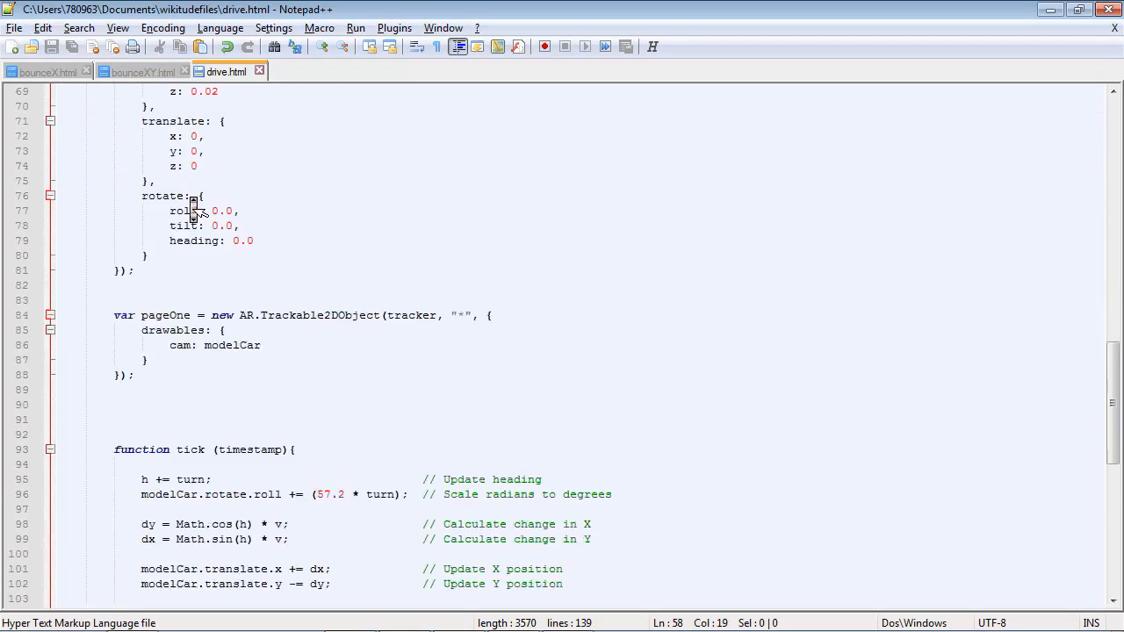
{"action": "scroll", "scroll_direction": "down", "scroll_amount": 3}
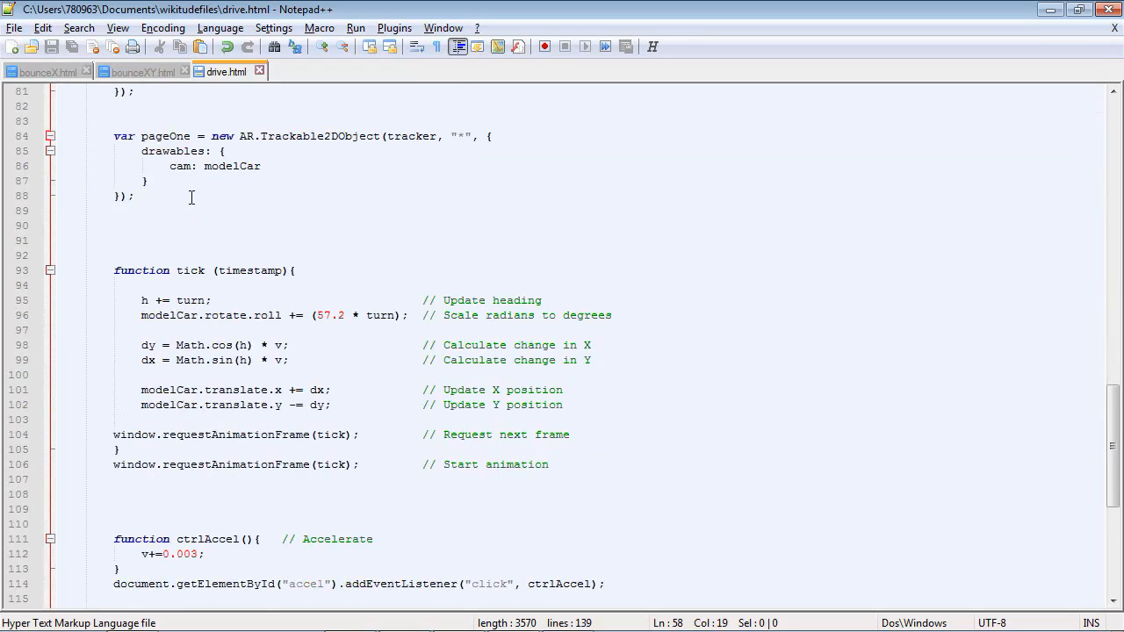
{"action": "mouse_move", "coordinate": [113, 297]}
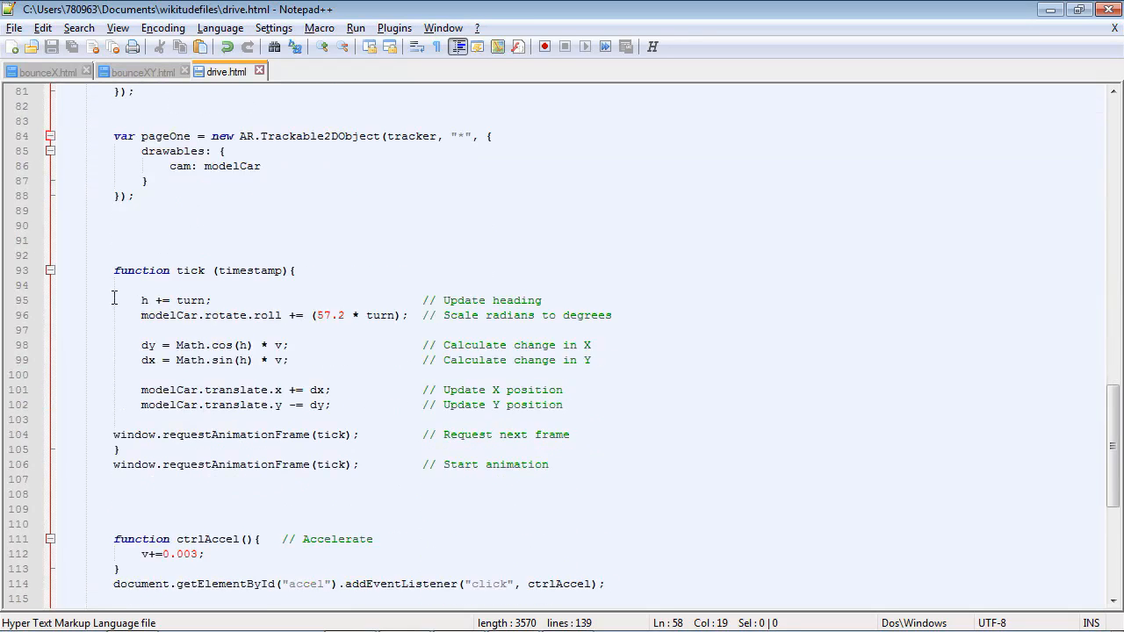
{"action": "scroll", "scroll_direction": "down", "scroll_amount": 3}
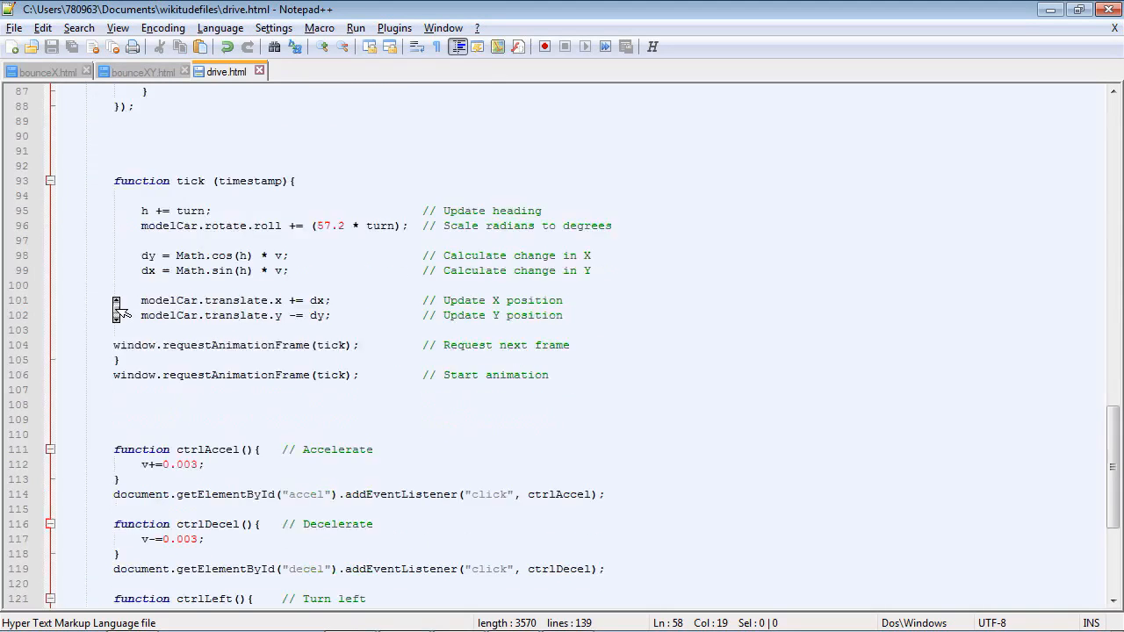
{"action": "scroll", "scroll_direction": "down", "scroll_amount": 3}
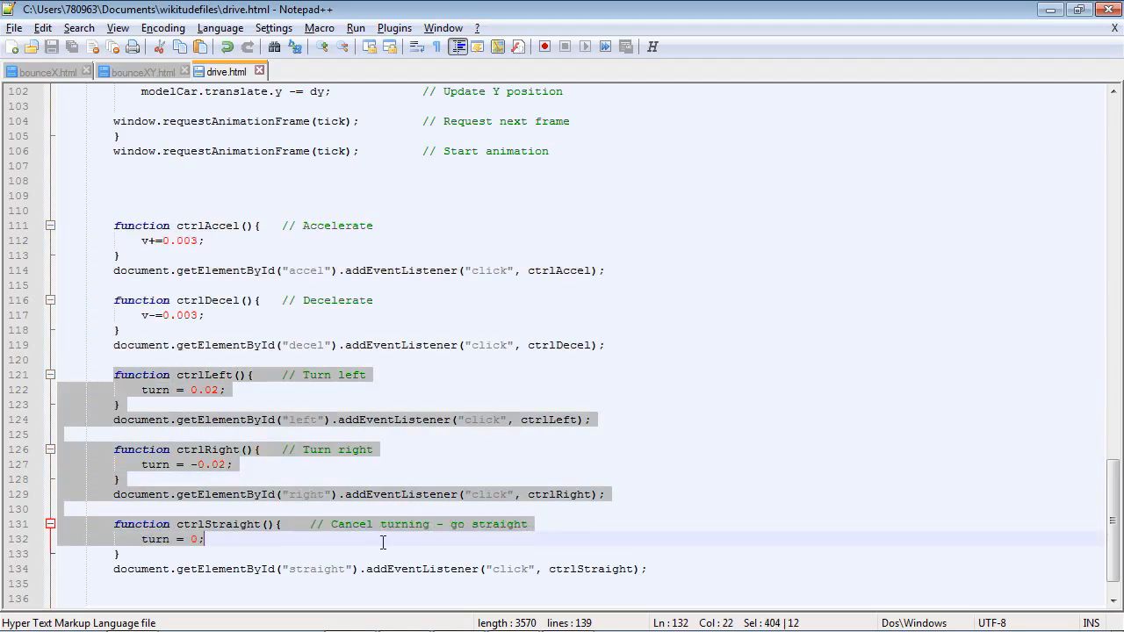
{"action": "left_click", "coordinate": [646, 569]}
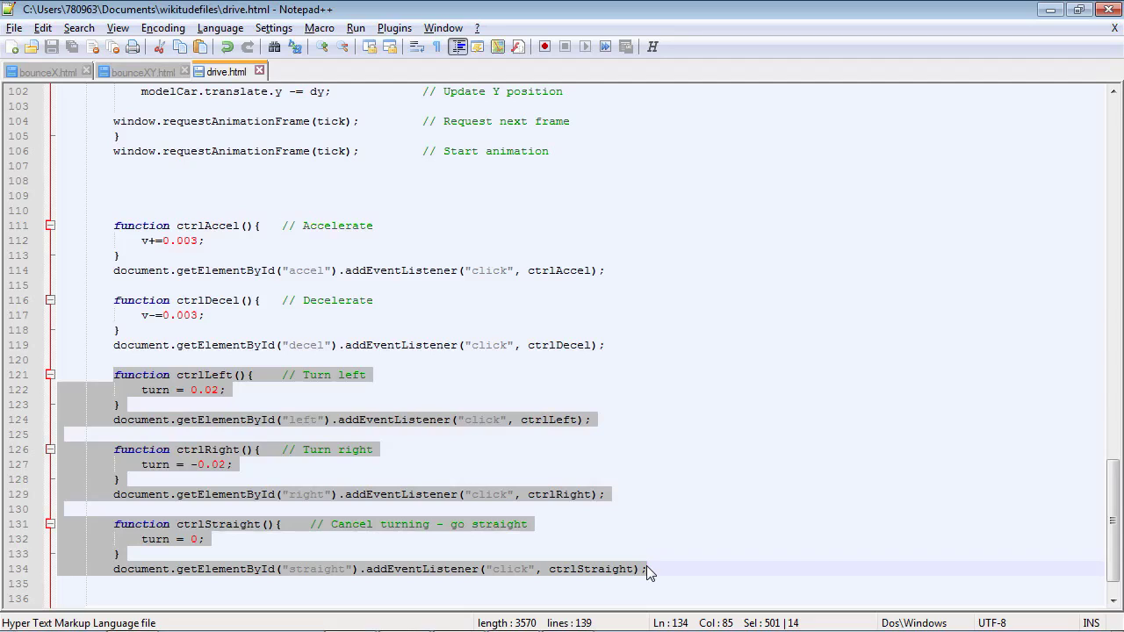
{"action": "left_click", "coordinate": [646, 568]}
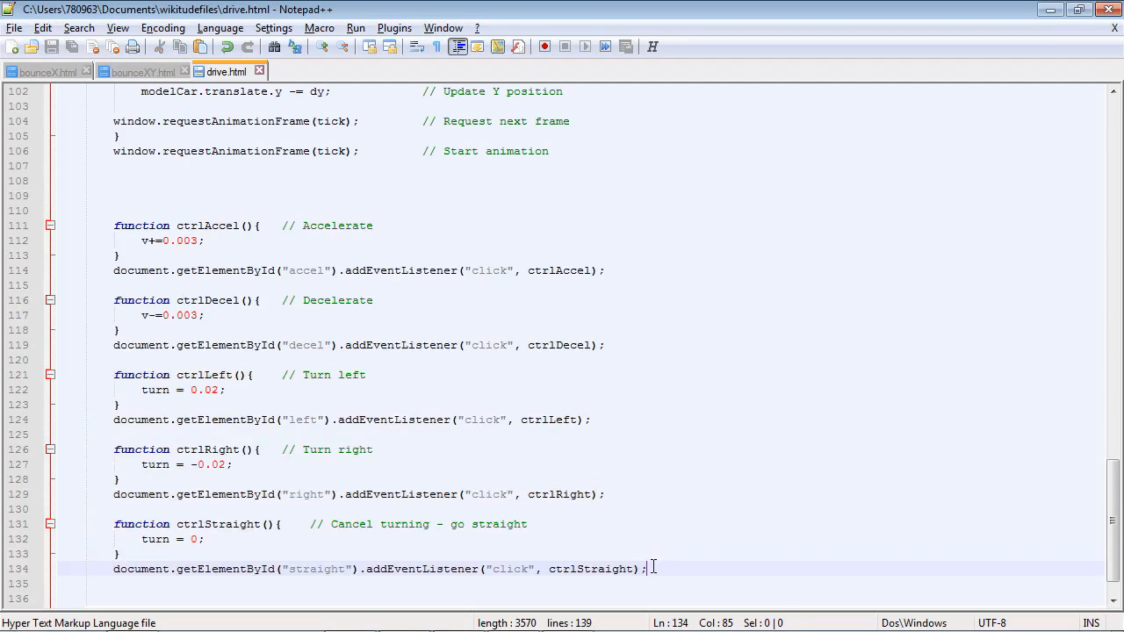
{"action": "scroll", "scroll_direction": "up", "scroll_amount": 3}
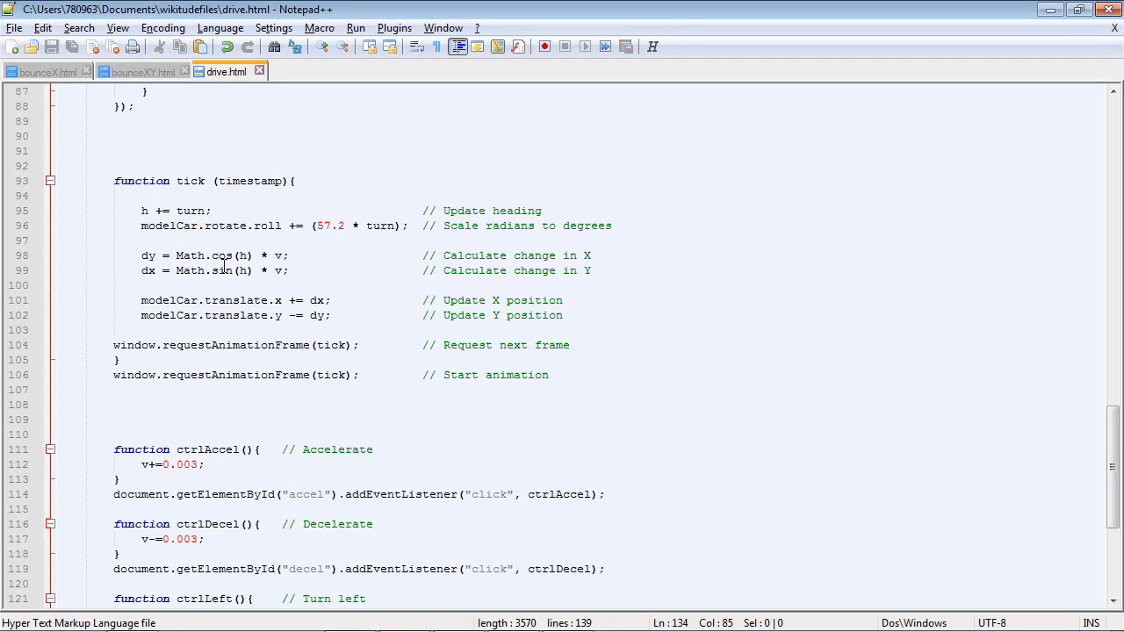
{"action": "mouse_move", "coordinate": [237, 316]}
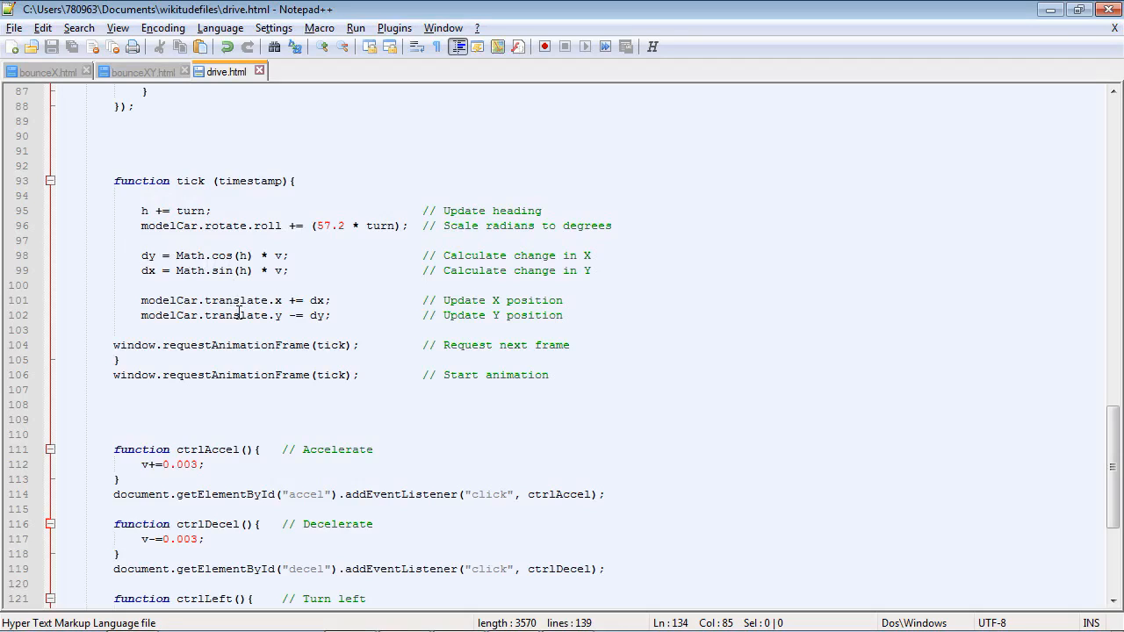